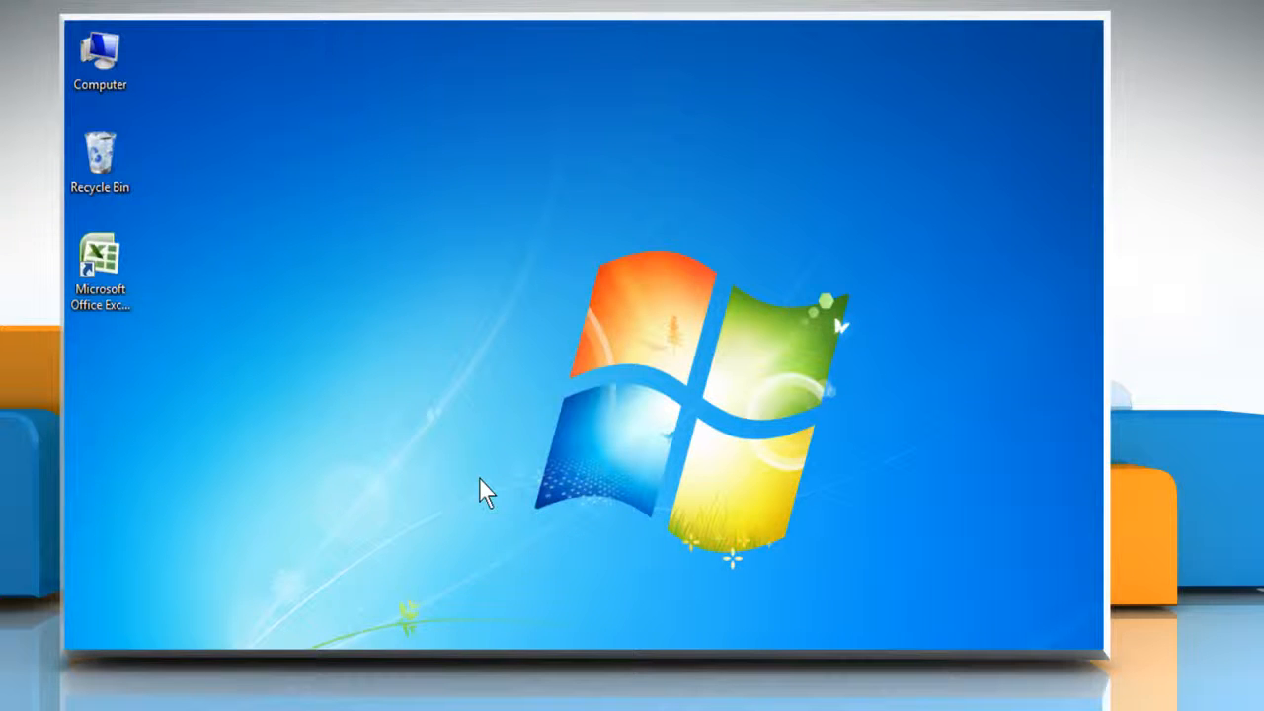
pyautogui.moveTo(472, 469)
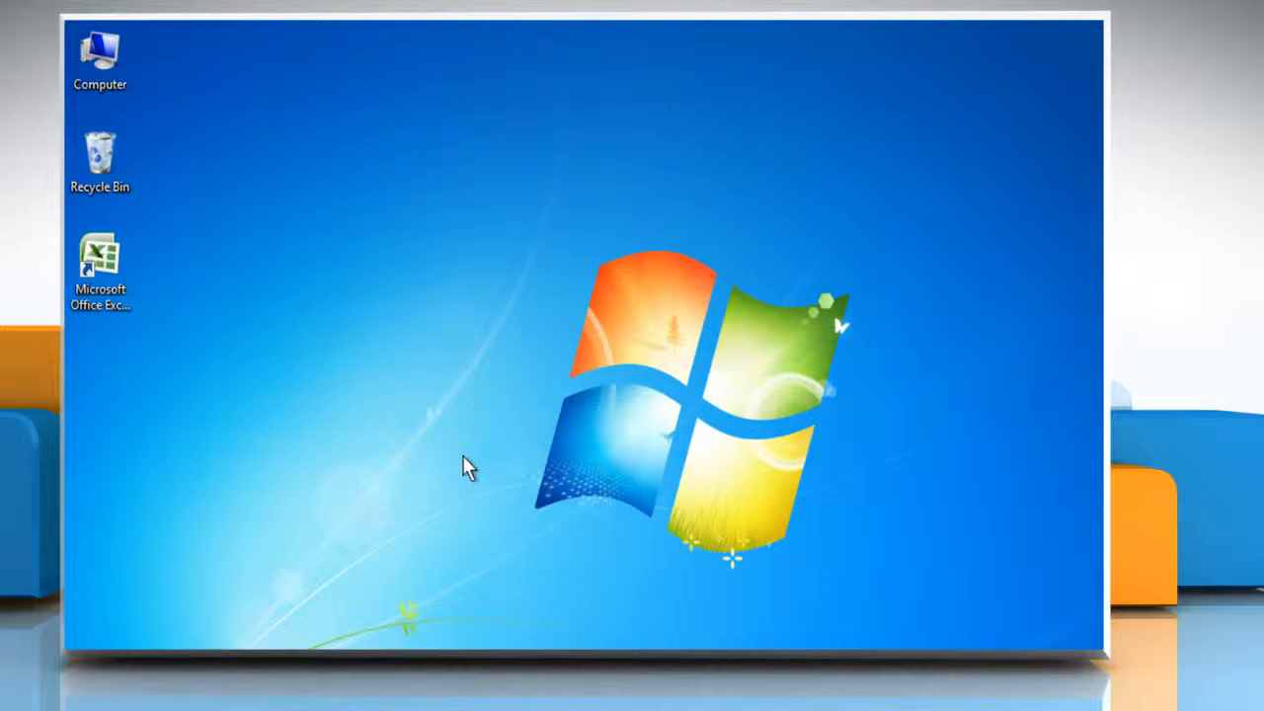
pyautogui.moveTo(367, 419)
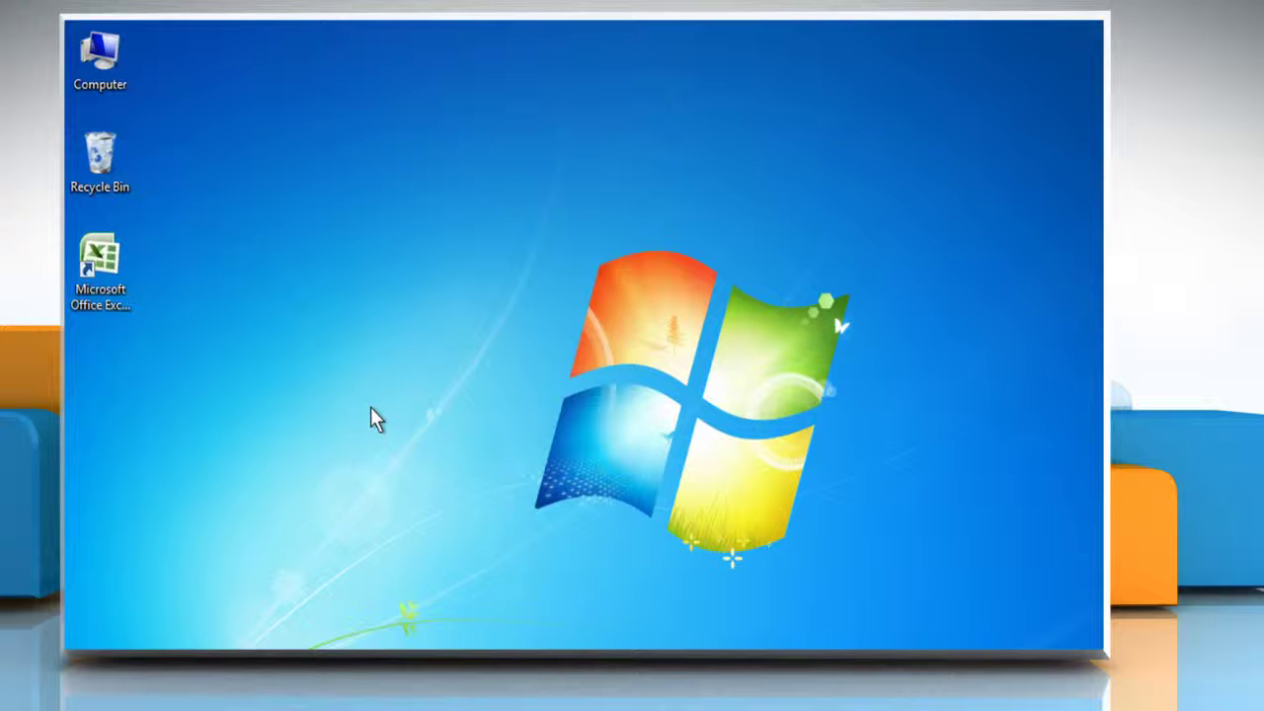
pyautogui.moveTo(300, 379)
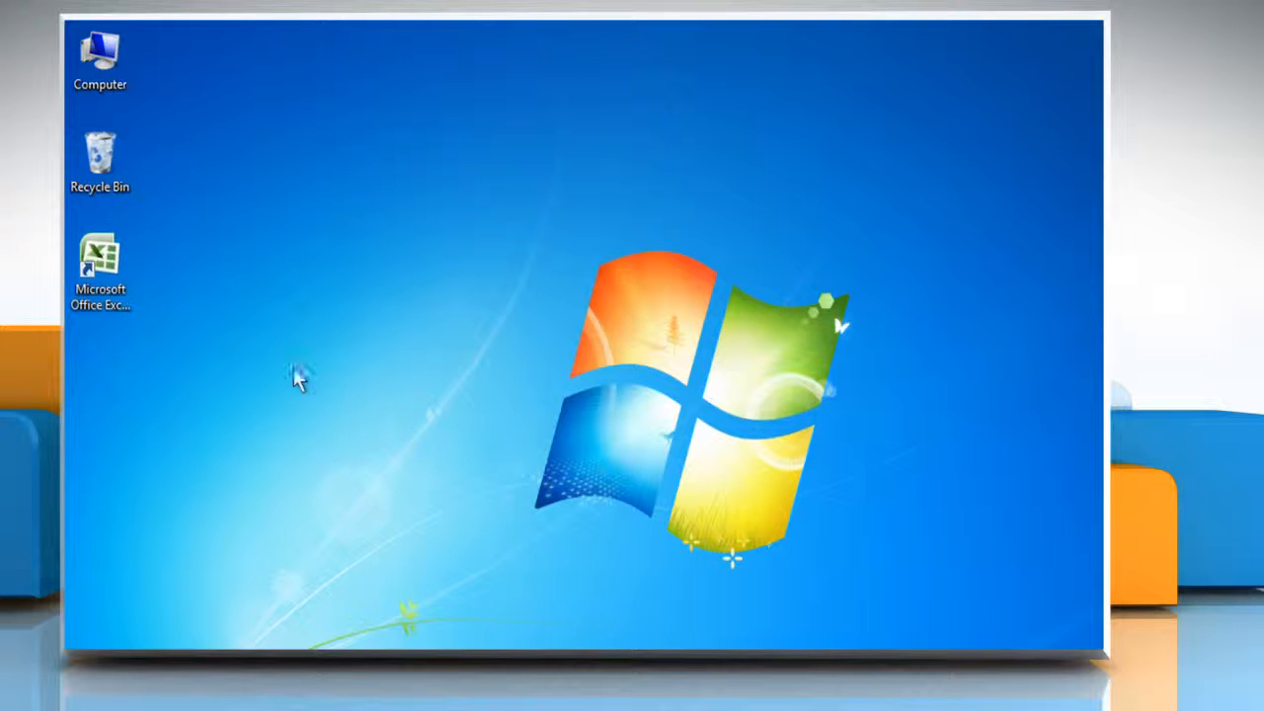
# - Launch Microsoft Excel 2007 from its desktop shortcut to get a blank workbook
pyautogui.rightClick(99, 259)
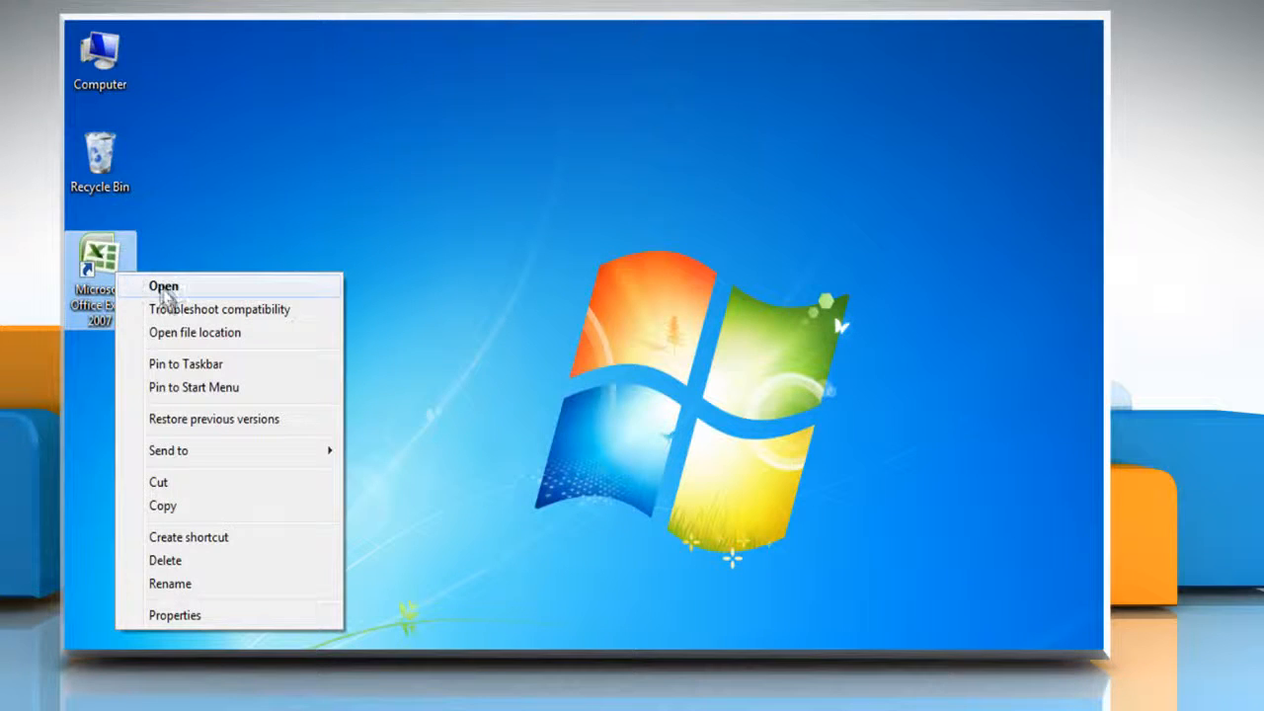
pyautogui.click(164, 281)
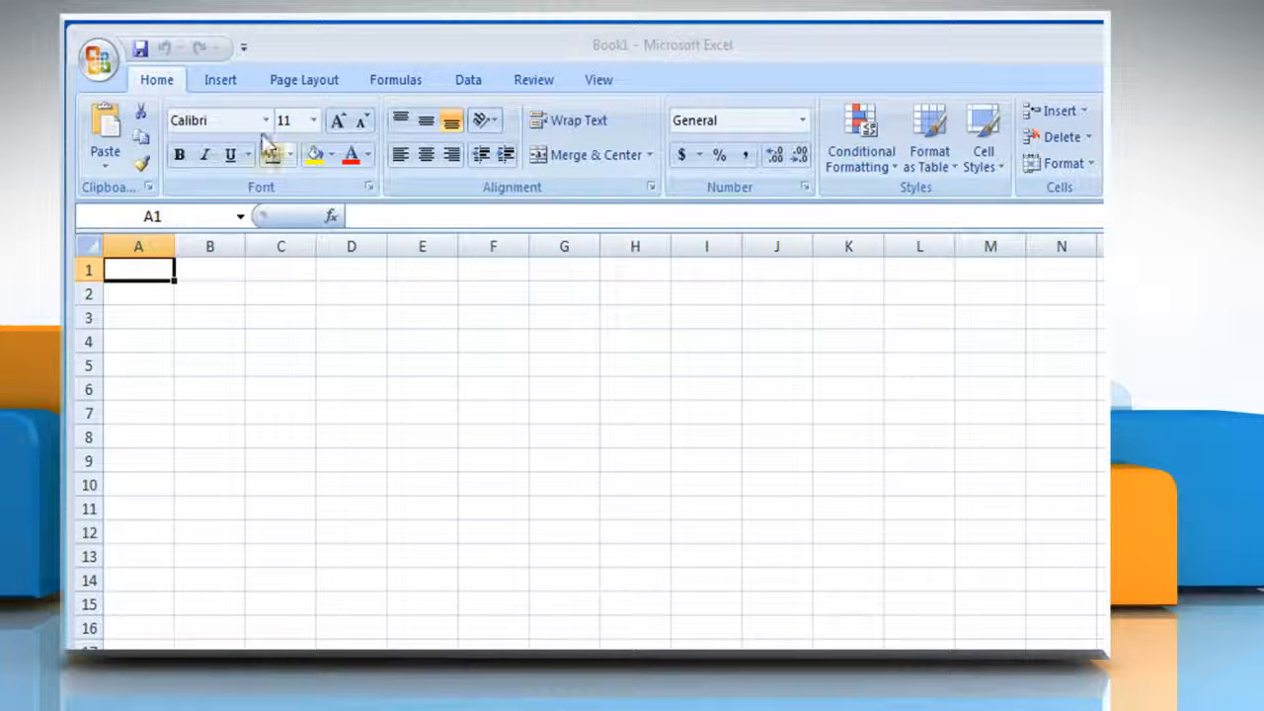
# - Insert a Bending Picture Accent List SmartArt graphic from the List category
pyautogui.click(222, 79)
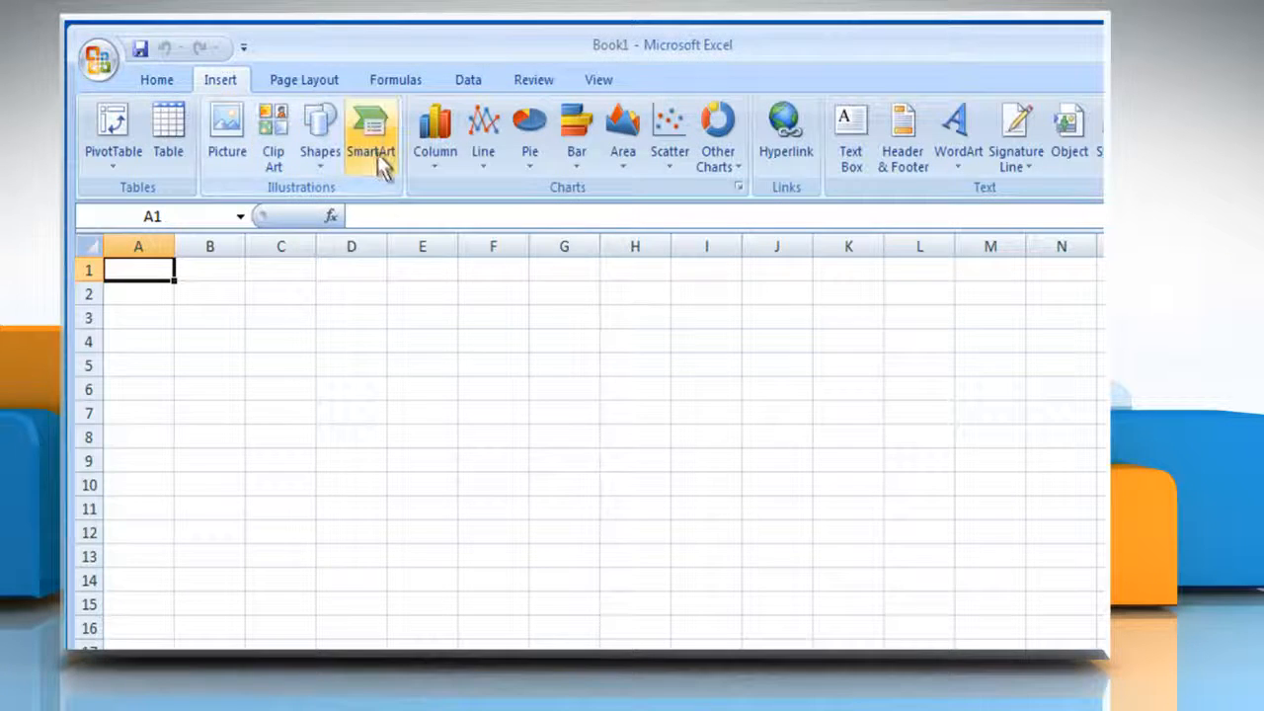
pyautogui.click(371, 128)
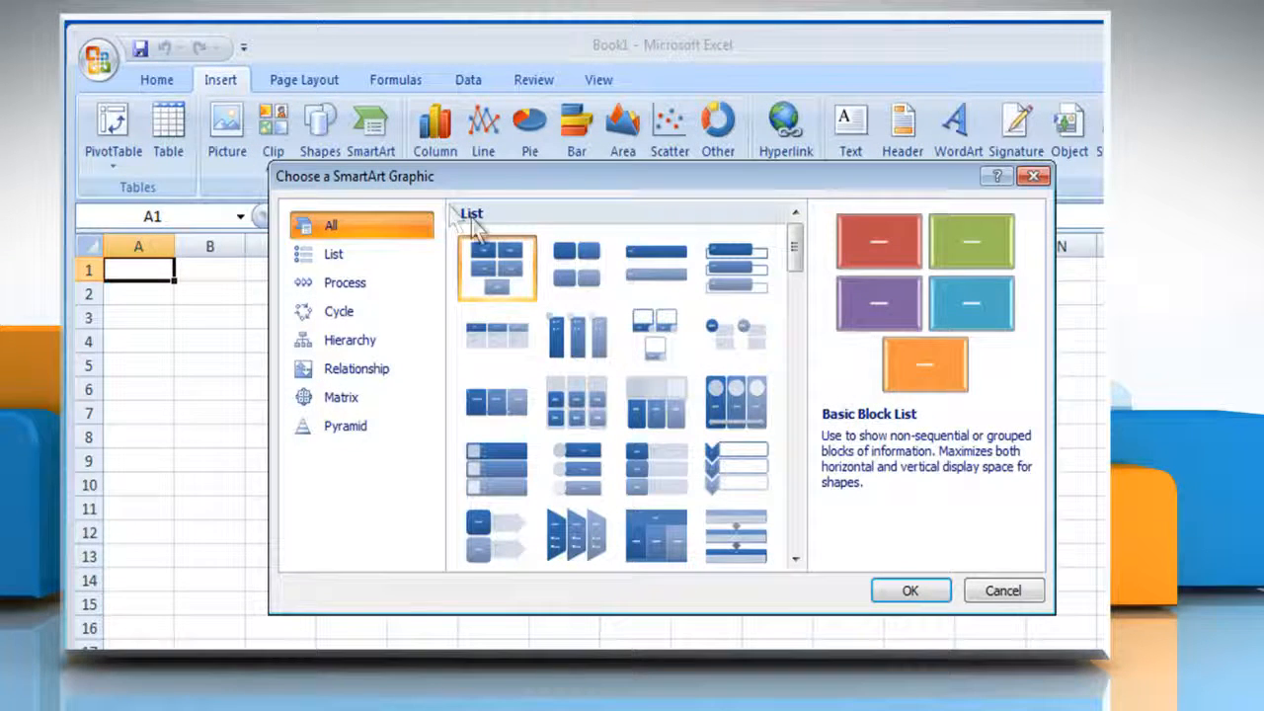
pyautogui.click(655, 333)
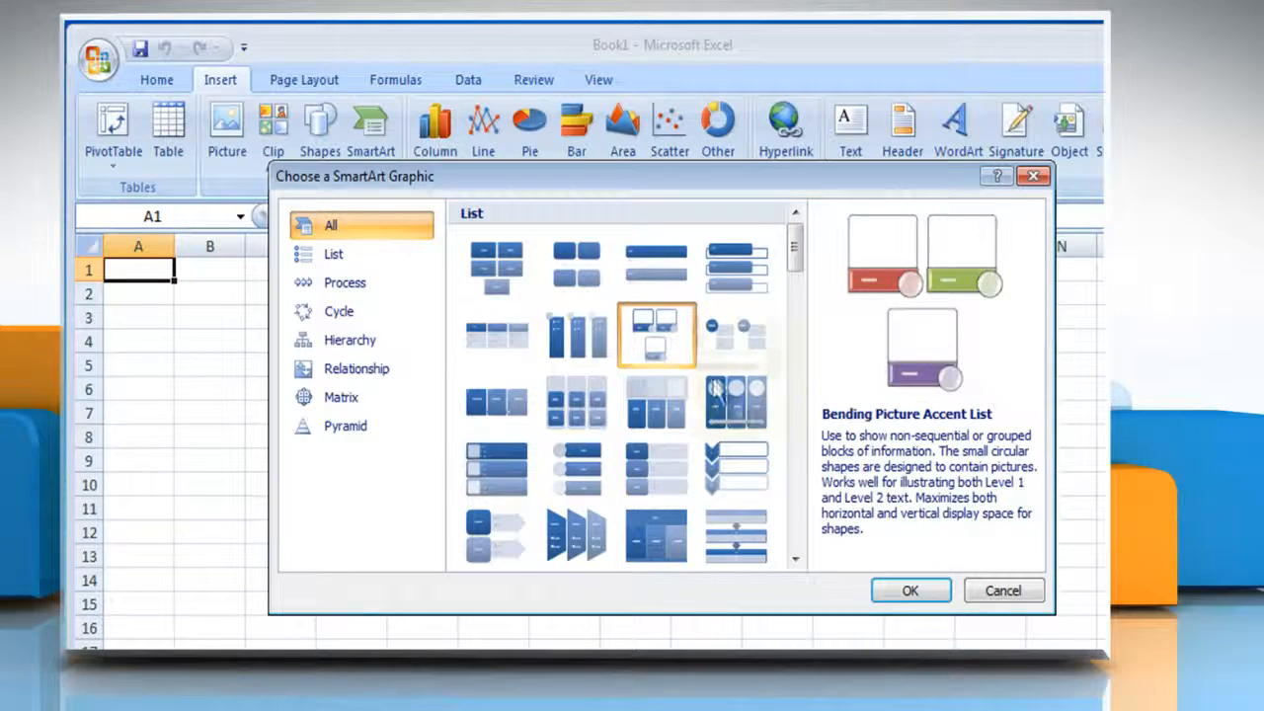
pyautogui.click(912, 590)
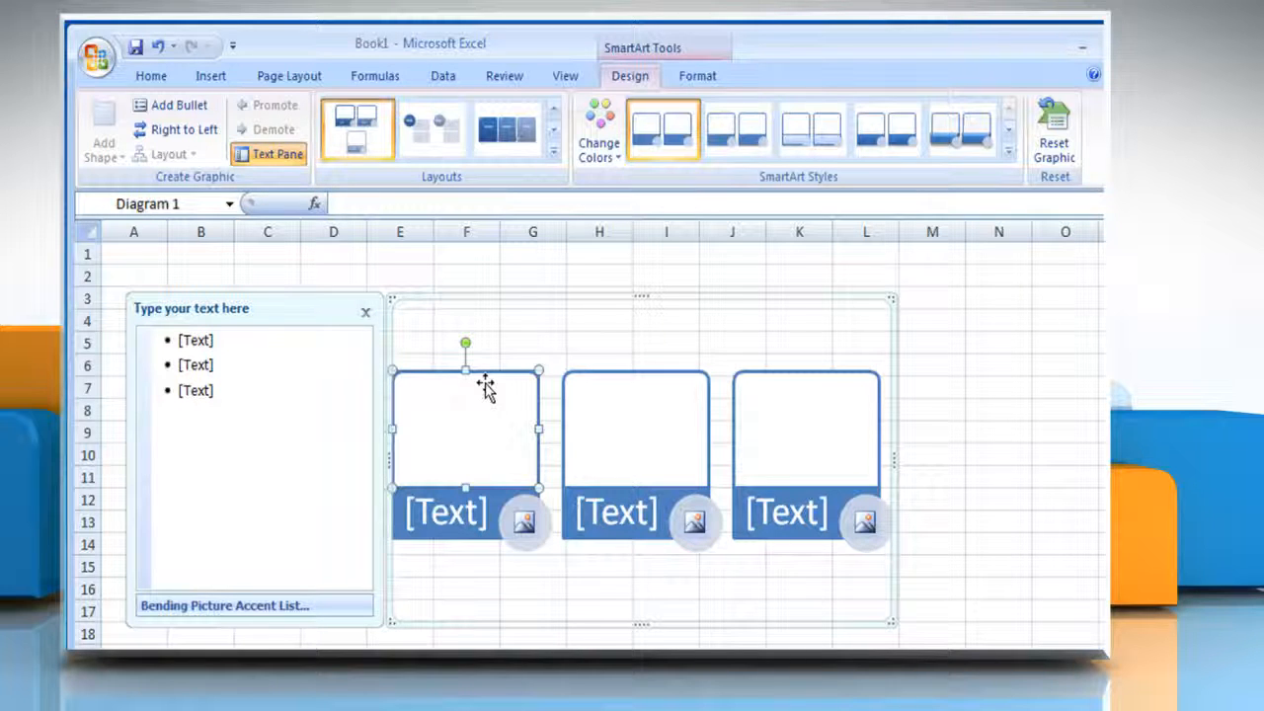
pyautogui.moveTo(664, 154)
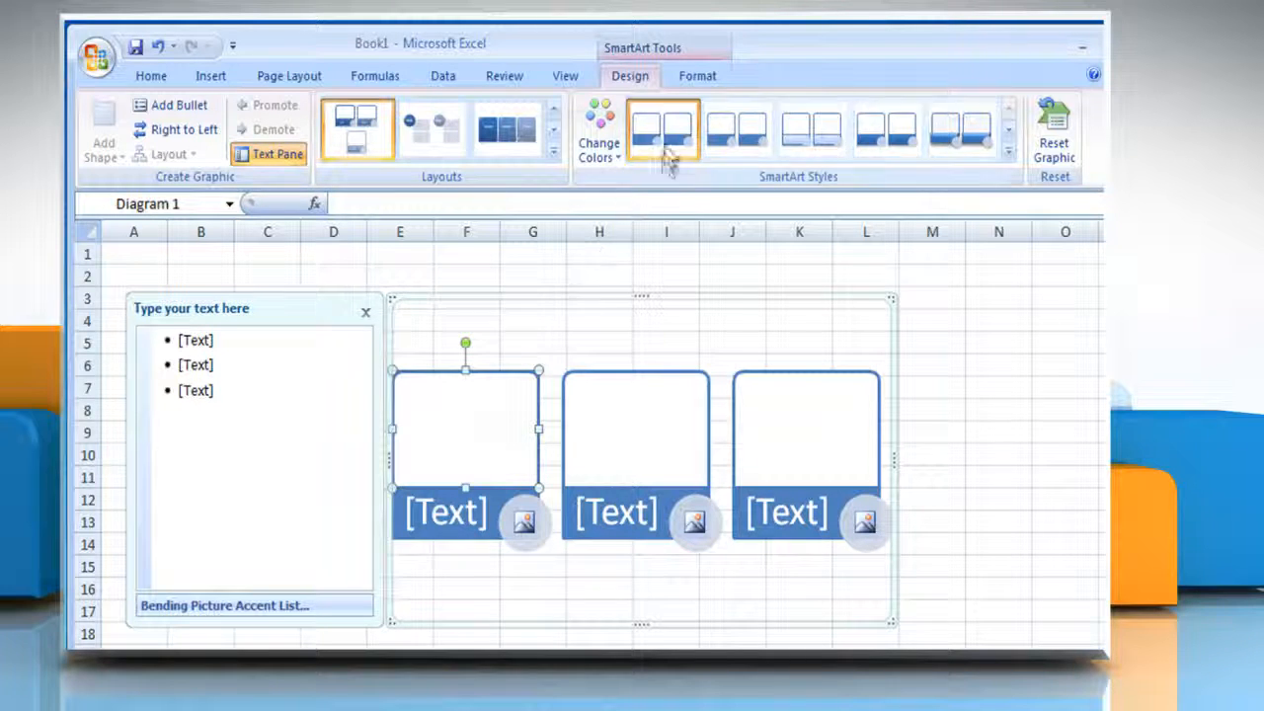
# - Fill the first SmartArt shape with the Tulips picture from Sample Pictures
pyautogui.click(695, 75)
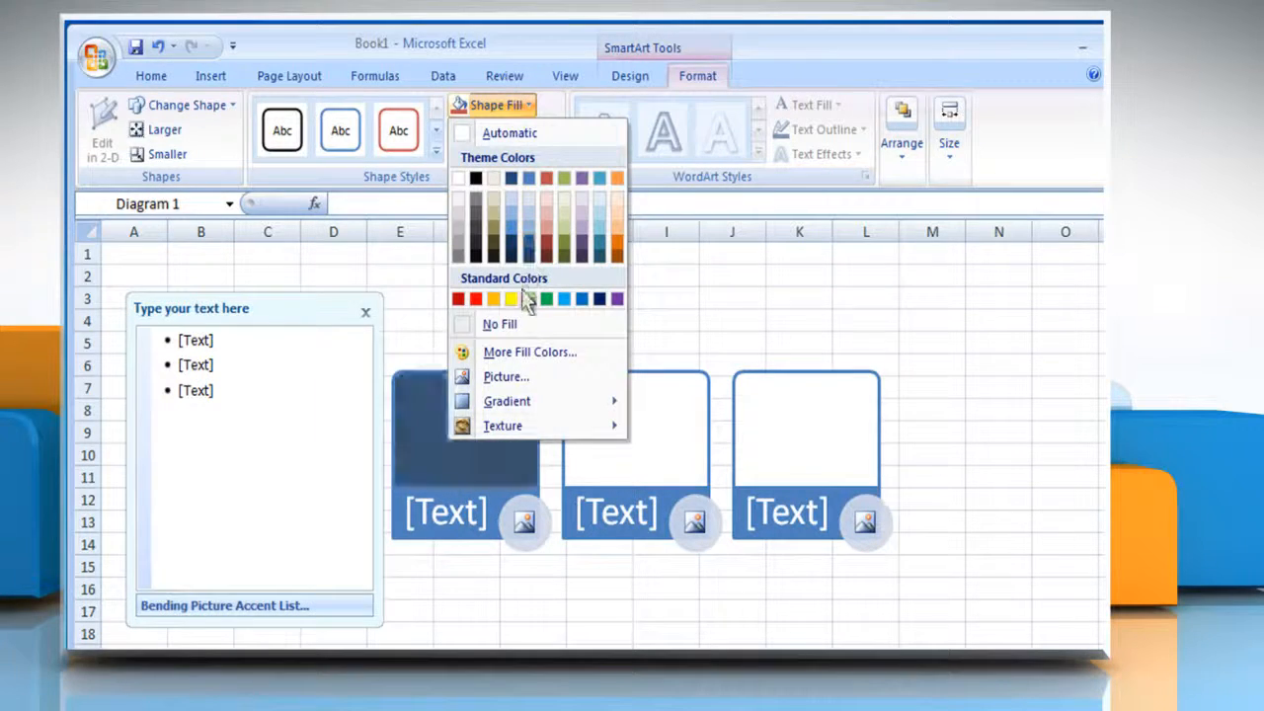
pyautogui.click(505, 375)
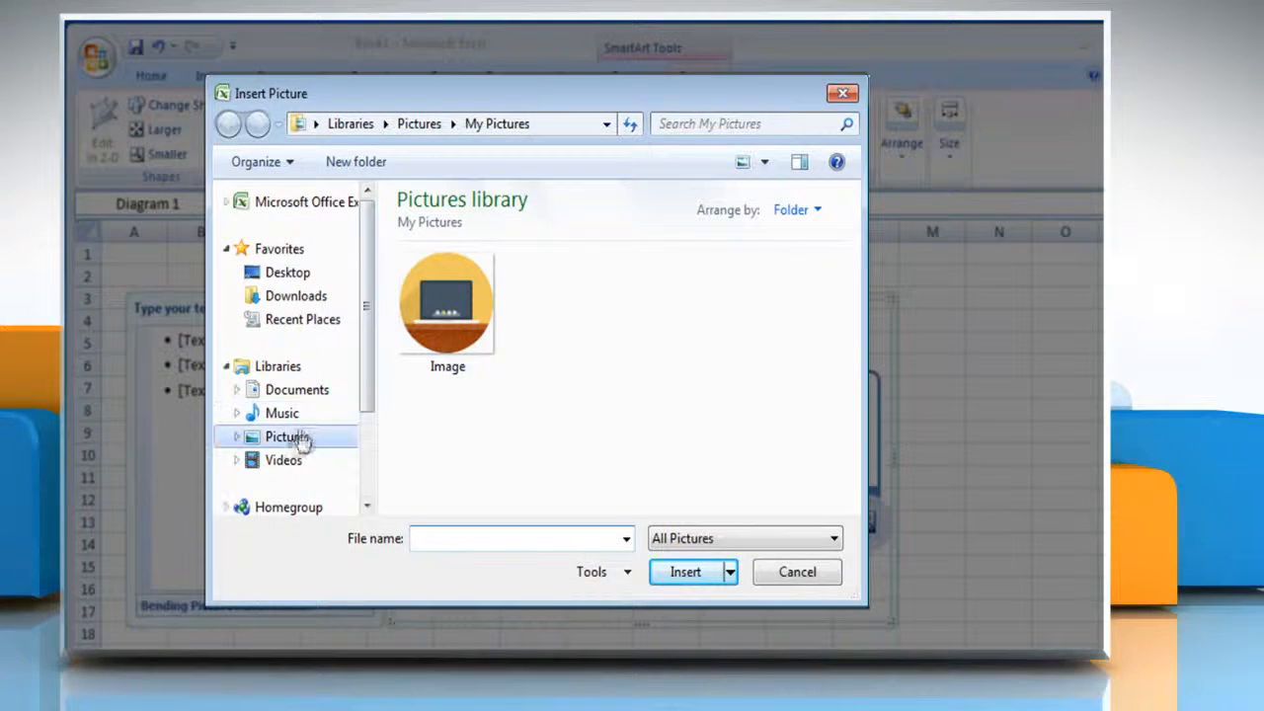
pyautogui.click(286, 436)
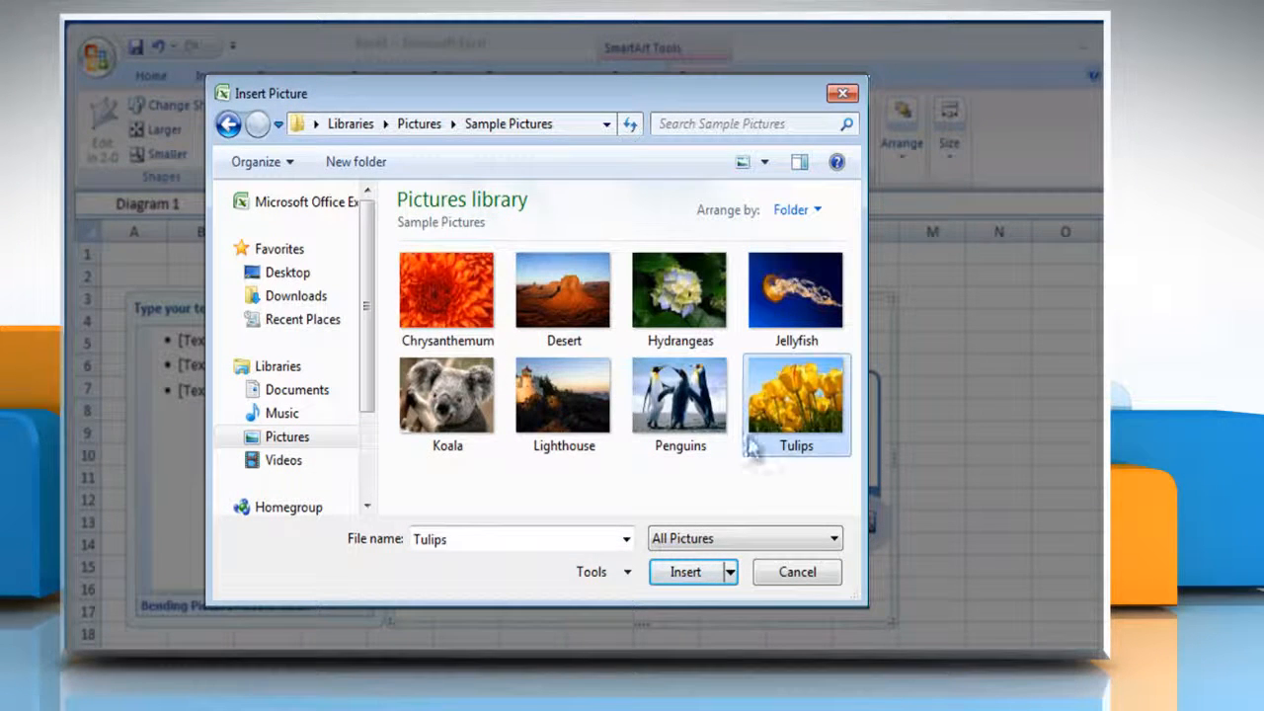
pyautogui.click(683, 572)
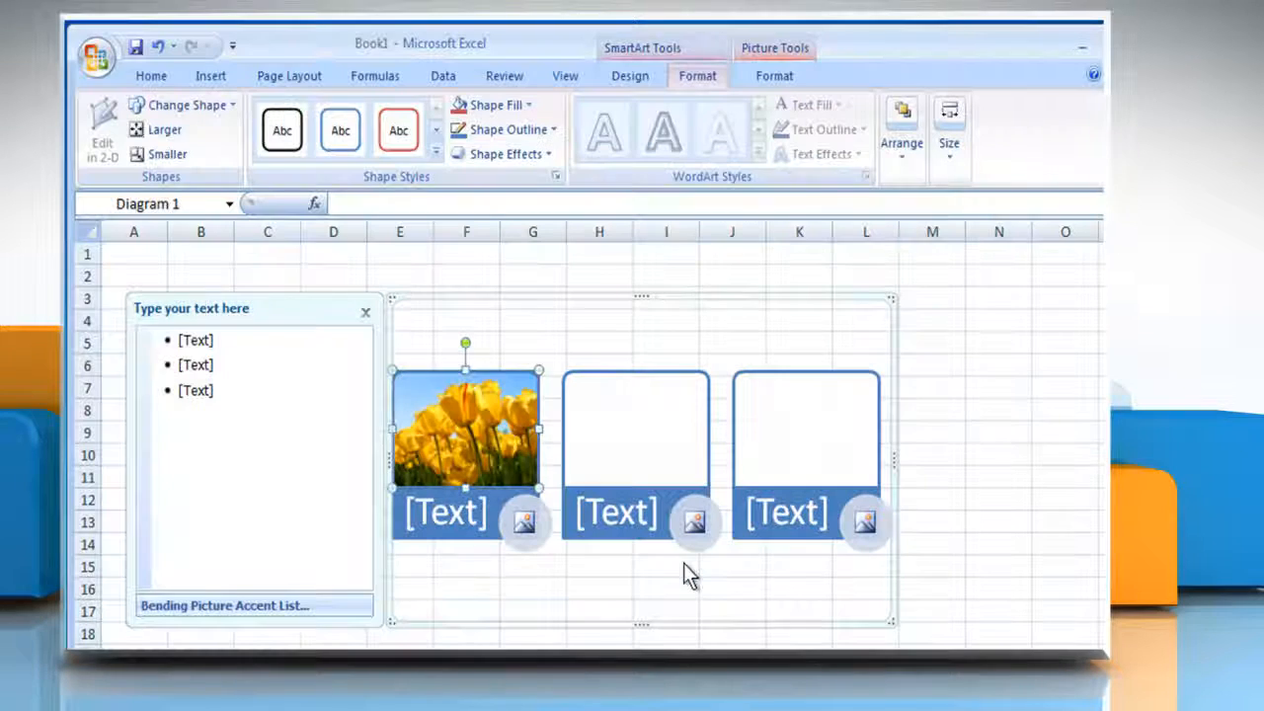